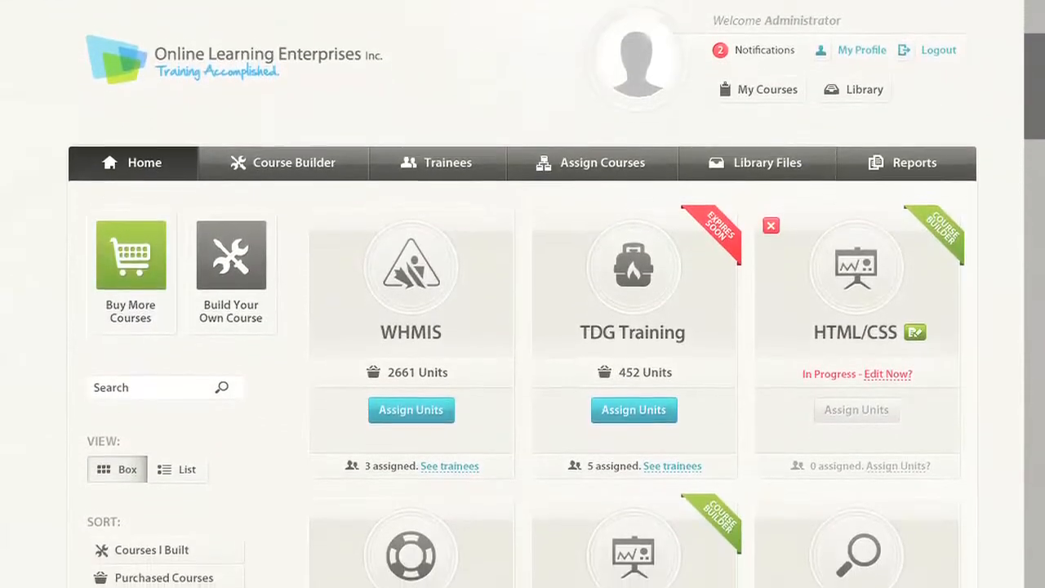
scroll(down, 3)
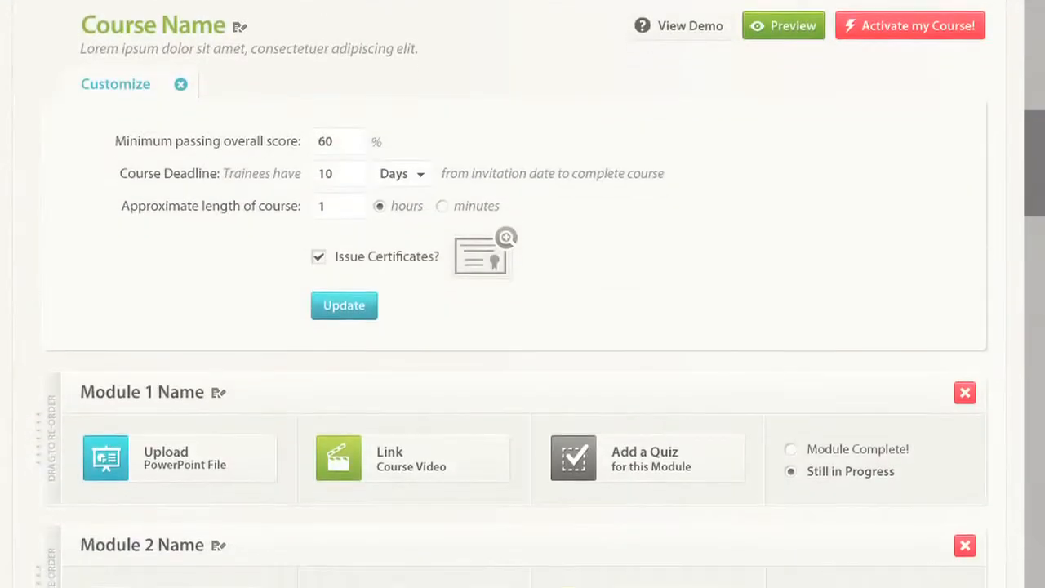
scroll(down, 3)
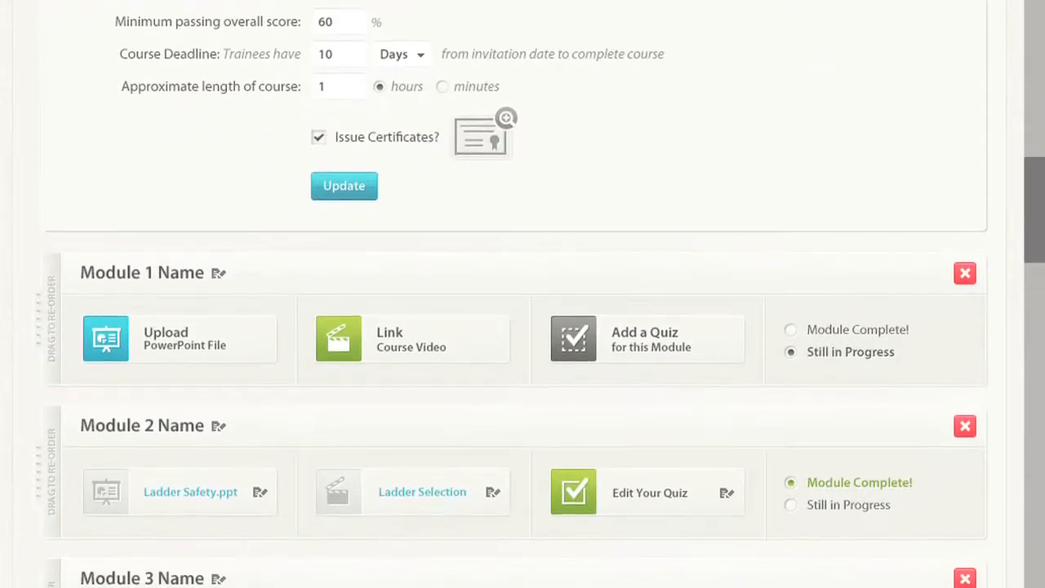